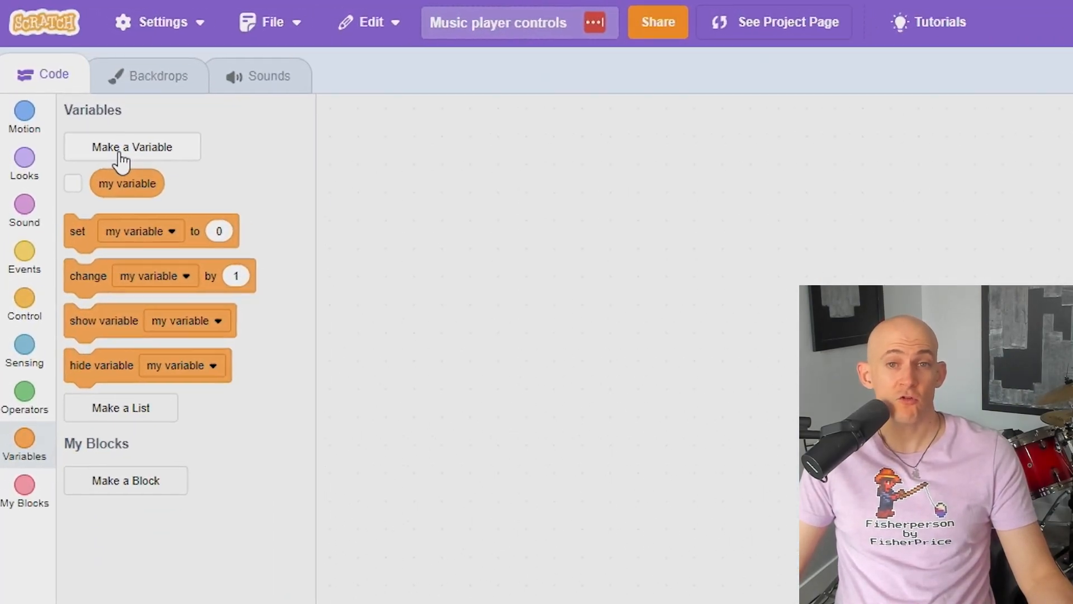
Step: Create the Song number variable for the green-flag script
{"action": "left_click", "coordinate": [132, 147]}
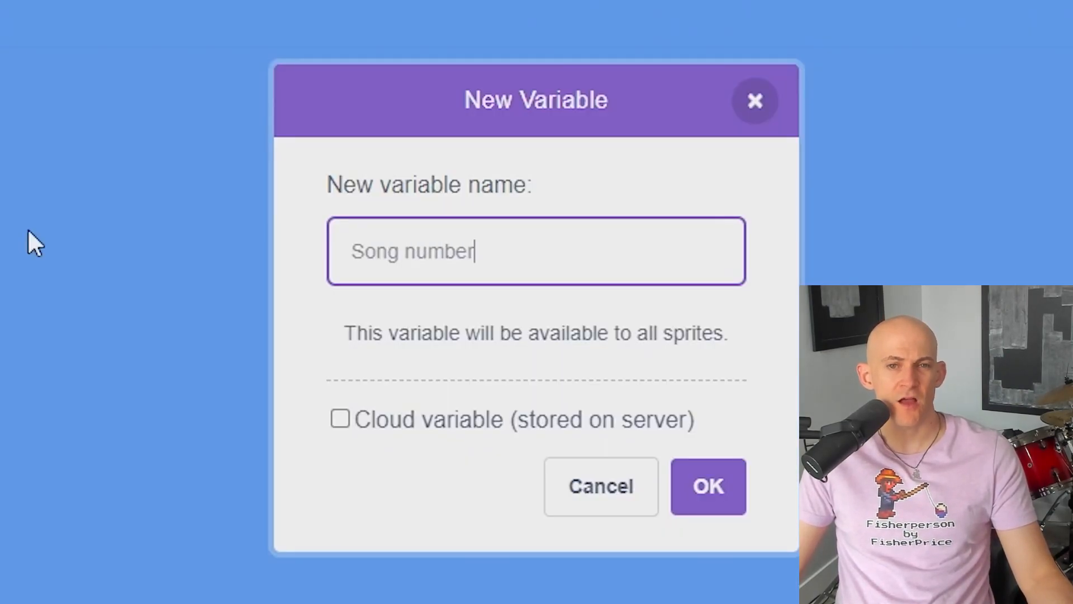
{"action": "left_click", "coordinate": [708, 486]}
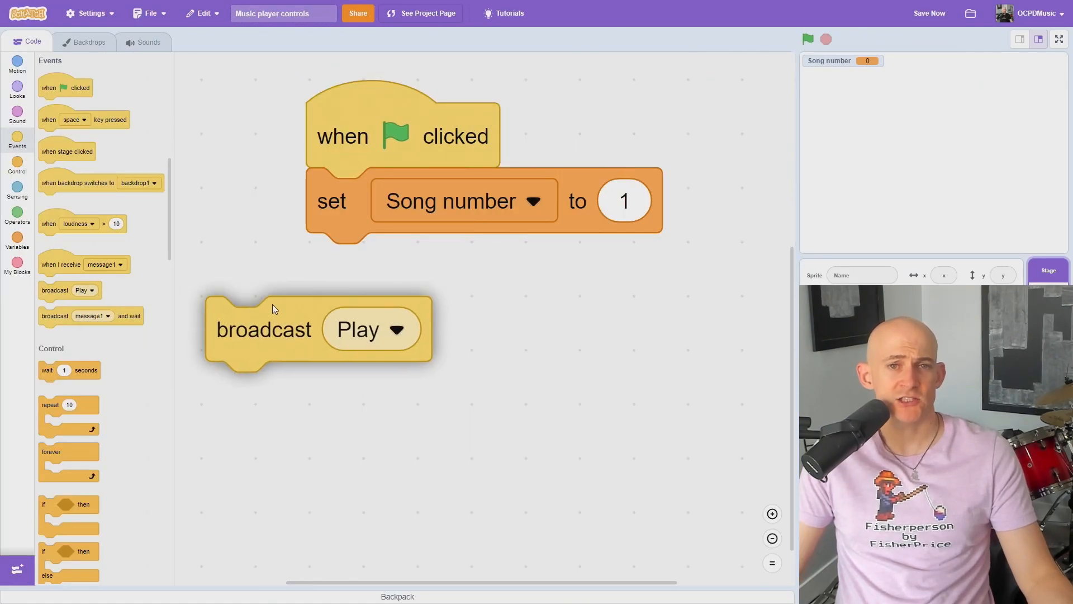
Step: Attach broadcast Play under set Song number to 1, then select the sprite
{"action": "left_click_drag", "start_coordinate": [263, 329], "coordinate": [364, 265]}
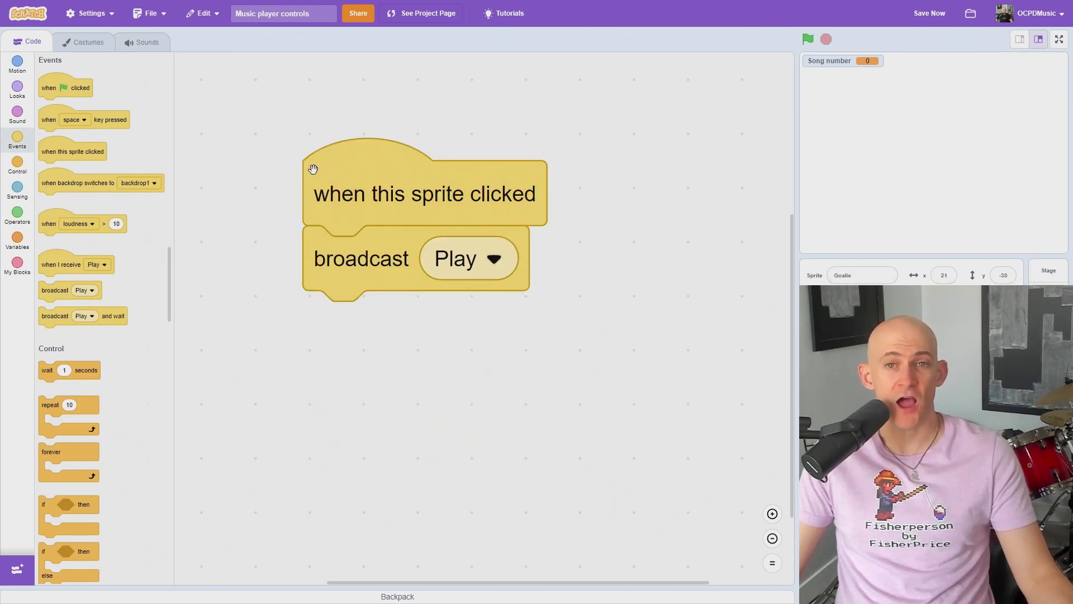
{"action": "left_click", "coordinate": [1049, 270]}
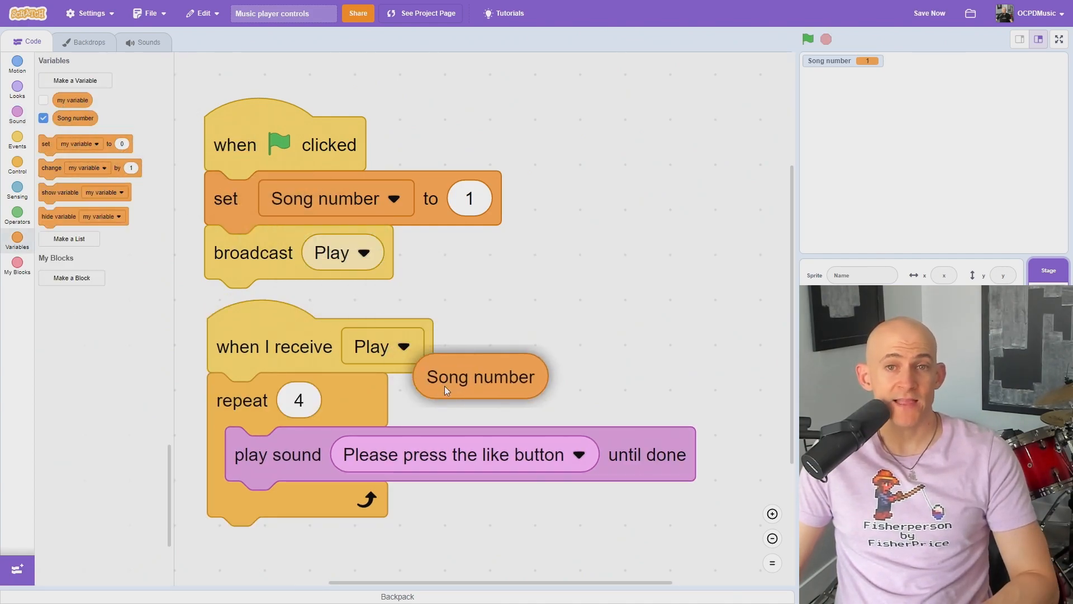
Step: Drop the Song number reporter into the play sound until done slot
{"action": "left_click_drag", "start_coordinate": [479, 376], "coordinate": [397, 454]}
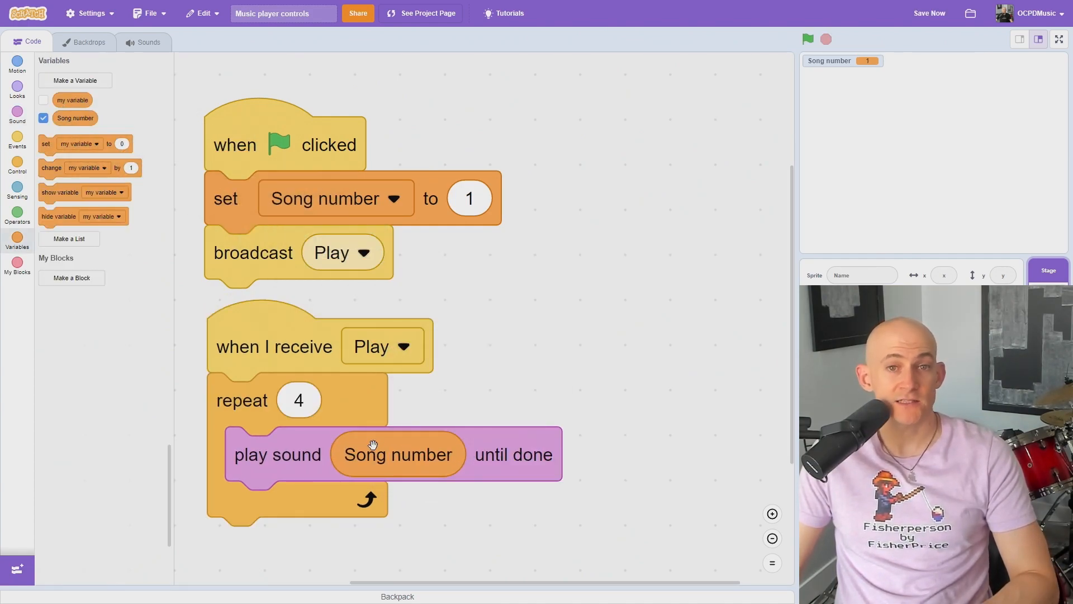
{"action": "mouse_move", "coordinate": [502, 385]}
{"action": "type", "text": "Nex"}
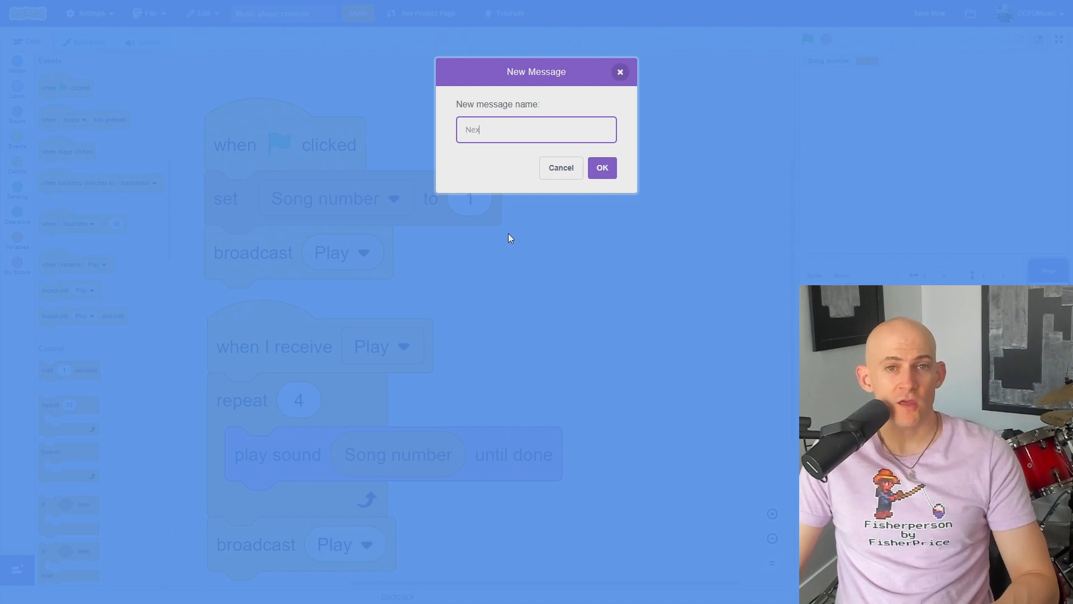
Step: Create the Next song message and build its receiver adding 1 to Song number
{"action": "left_click", "coordinate": [602, 167]}
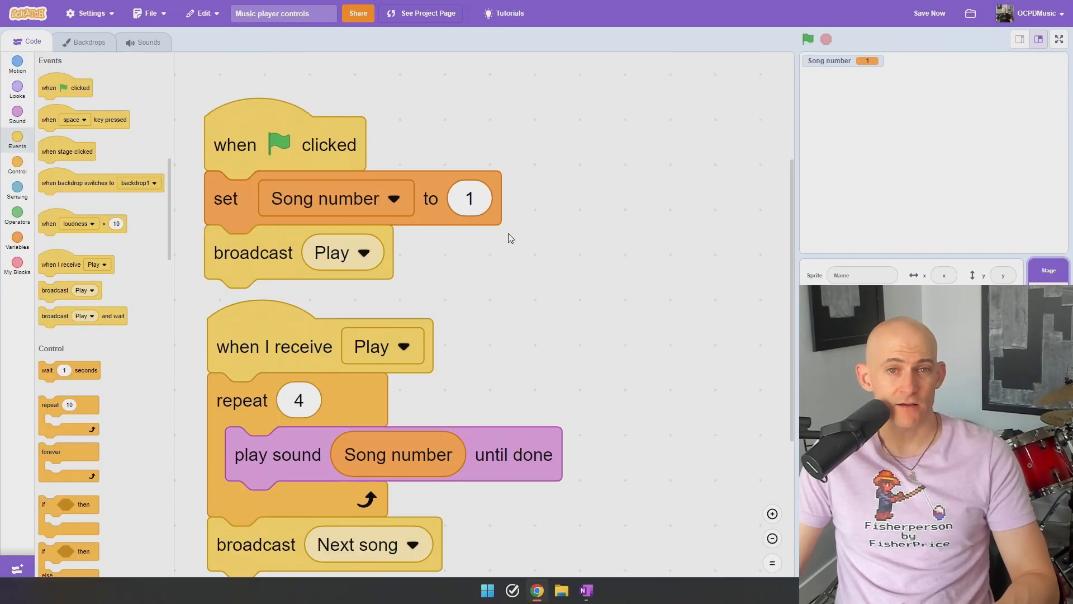
{"action": "left_click", "coordinate": [18, 239]}
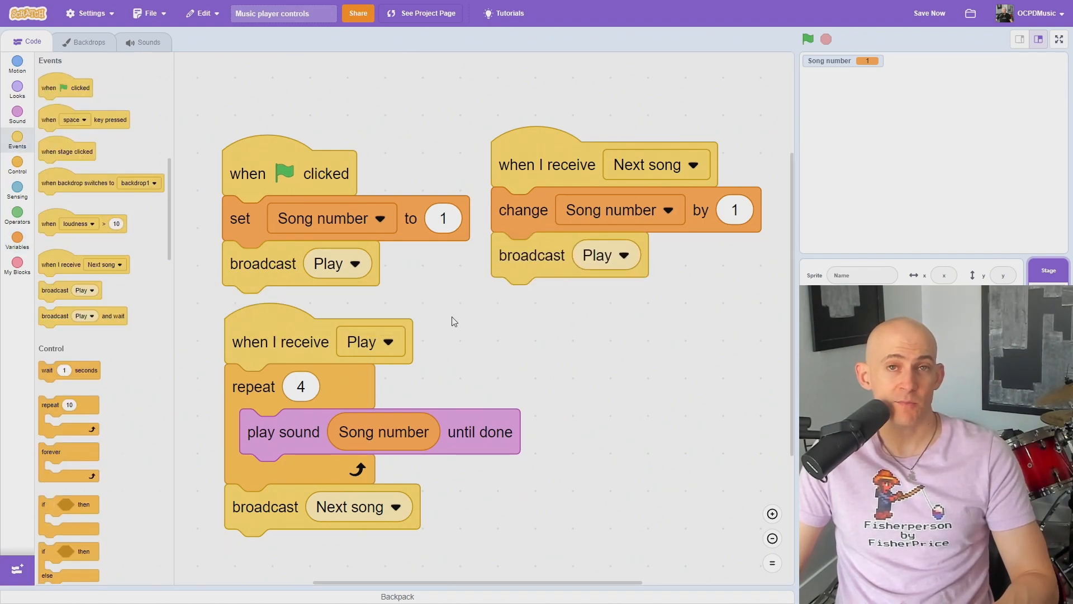
{"action": "left_click", "coordinate": [17, 114]}
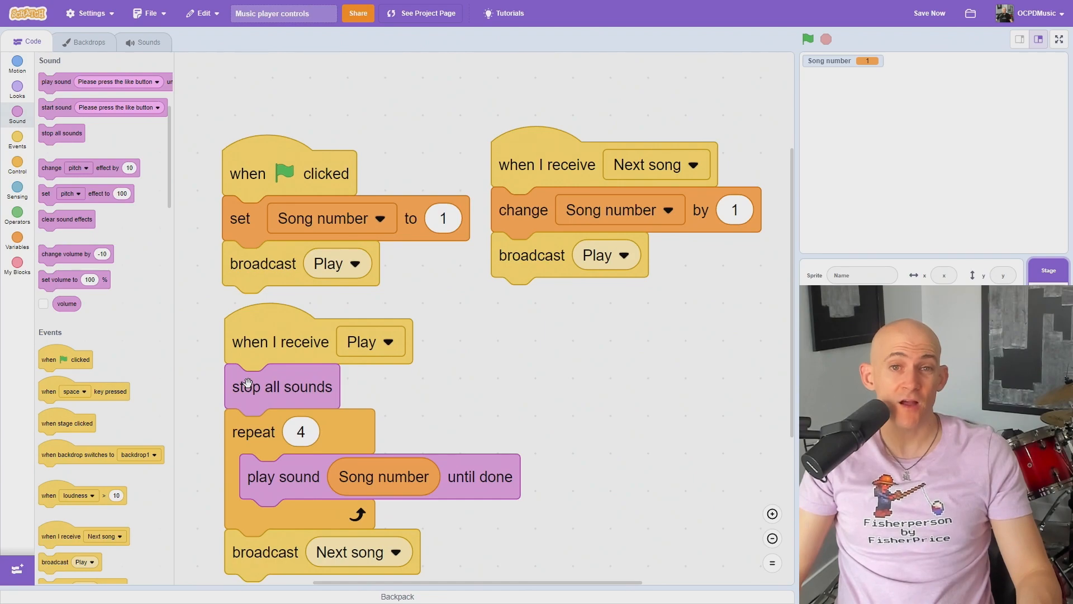
{"action": "mouse_move", "coordinate": [208, 375]}
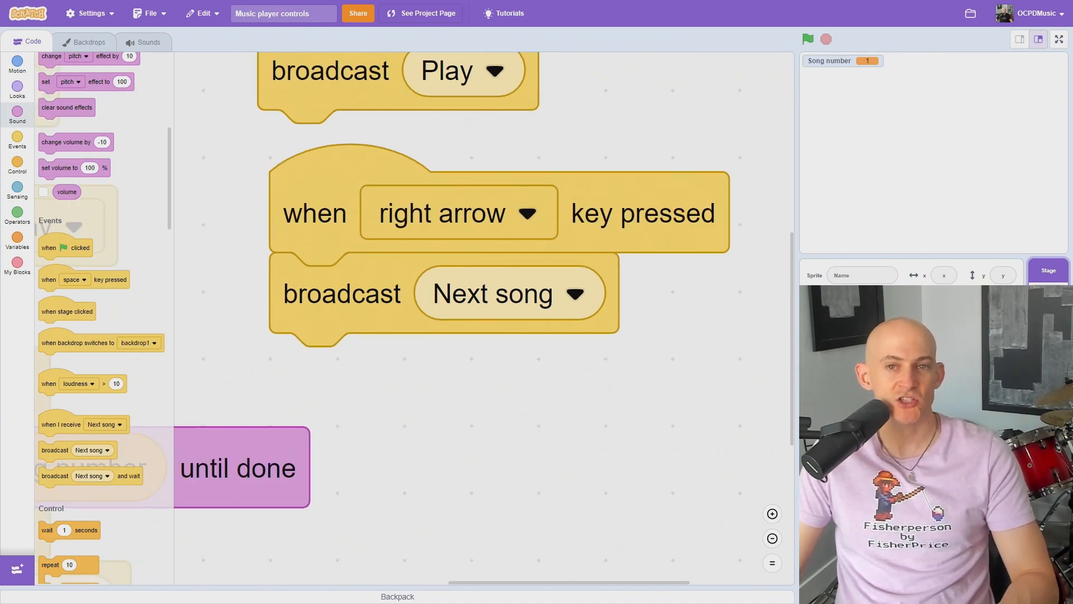
Step: Add stop all sounds to the Play receiver and a right-arrow broadcast of Next song
{"action": "left_click", "coordinate": [17, 241]}
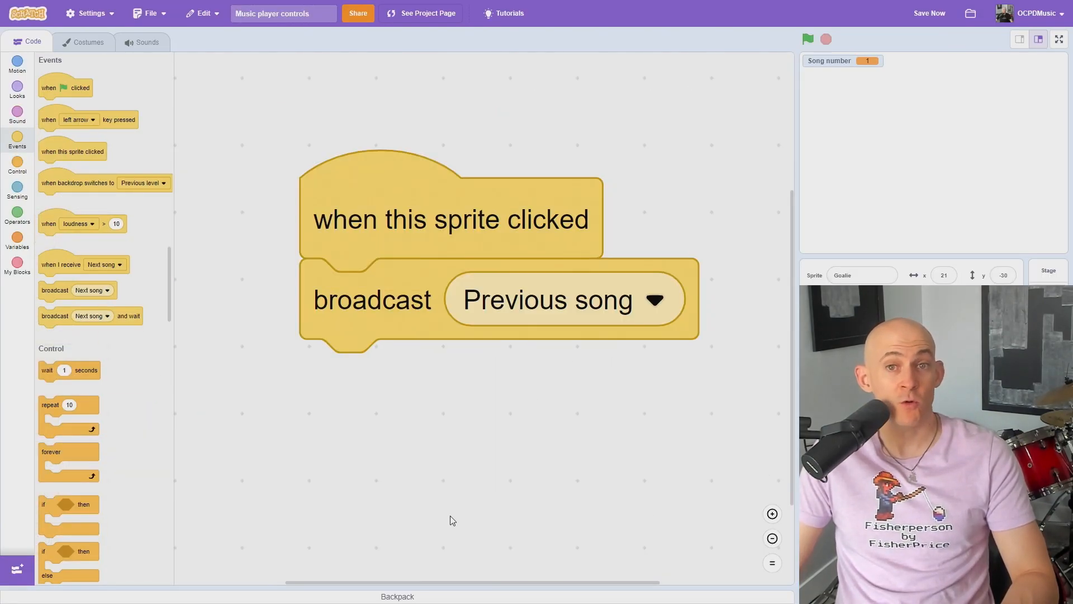
Step: Make the sprite broadcast Previous song, whose receiver changes Song number by -1
{"action": "left_click", "coordinate": [1049, 270]}
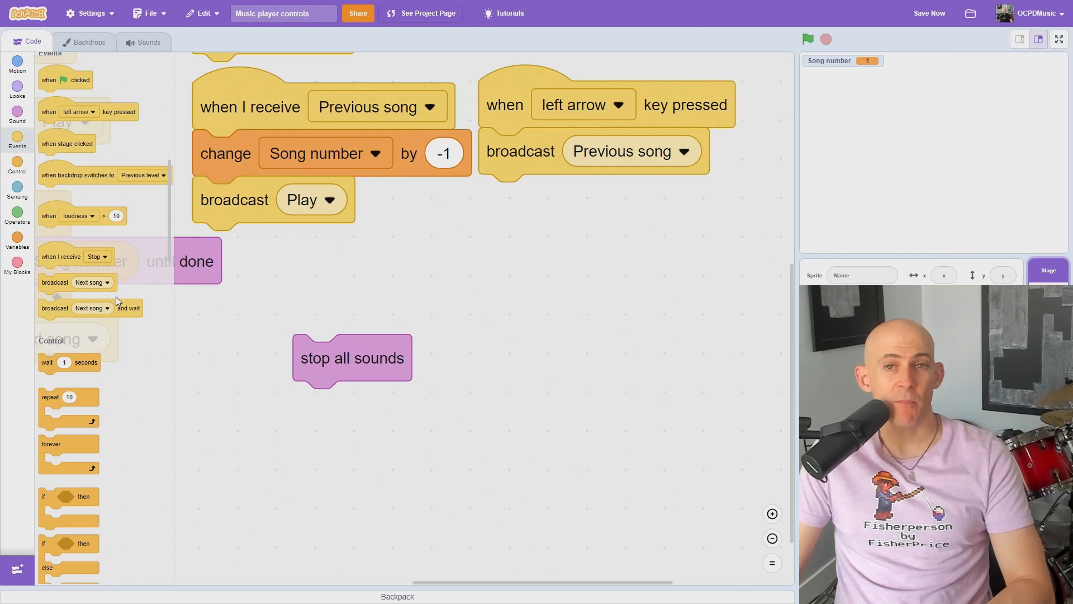
Step: Open the option list of the stop block under the separate stop all sounds block
{"action": "left_click", "coordinate": [368, 405]}
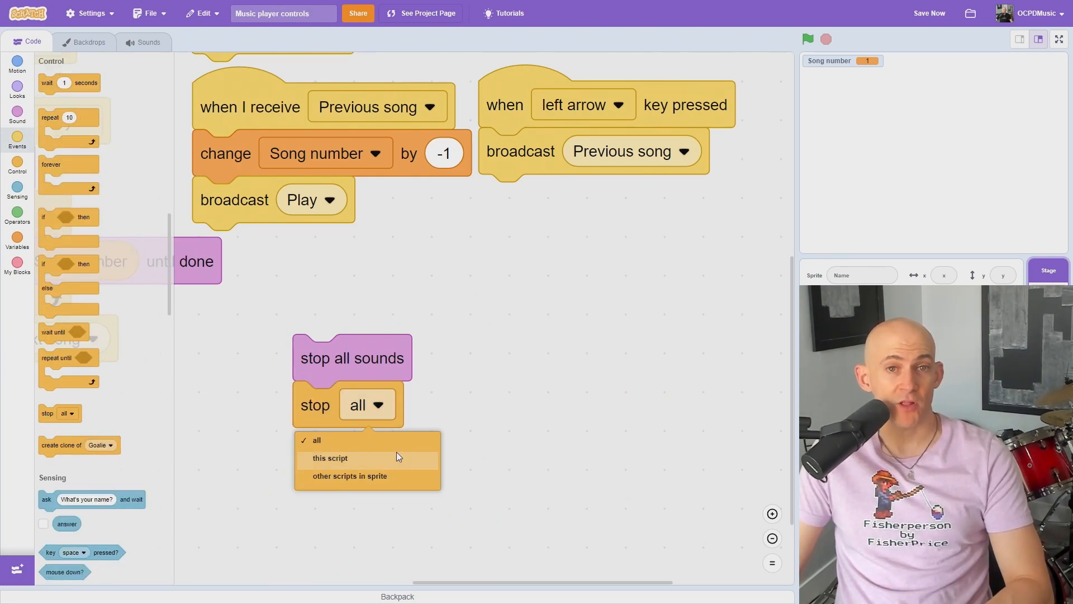